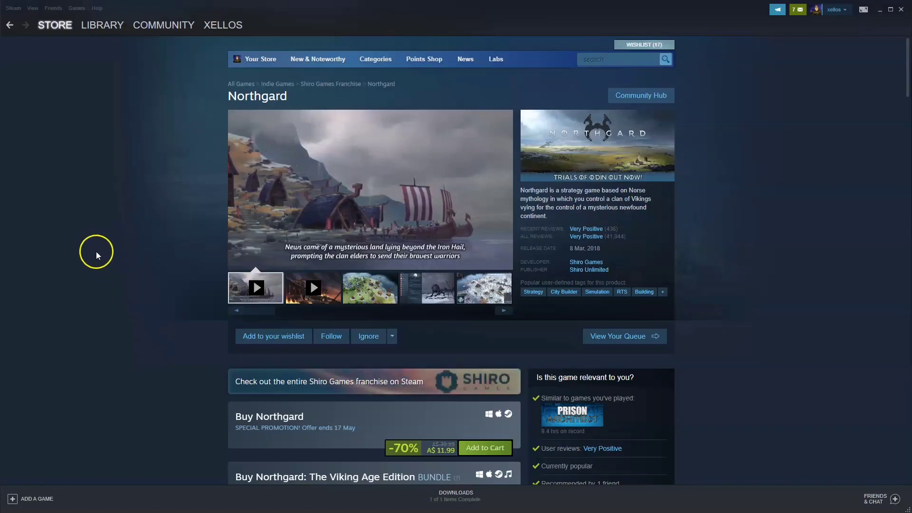
{"action": "mouse_move", "coordinate": [175, 291]}
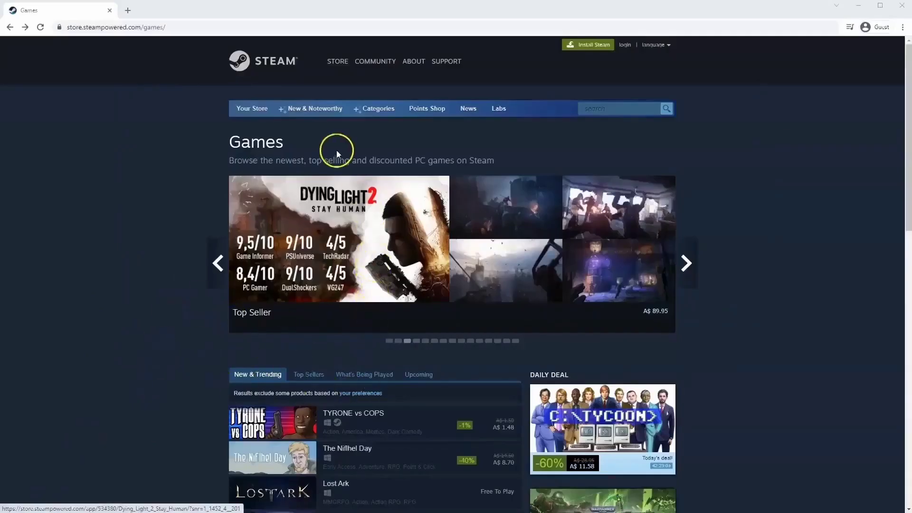
{"action": "mouse_move", "coordinate": [74, 28]}
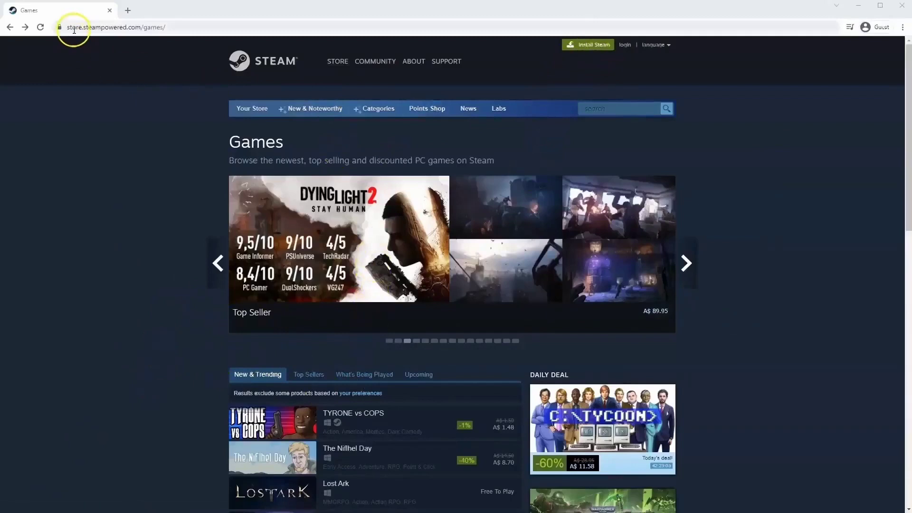
{"action": "mouse_move", "coordinate": [384, 129]}
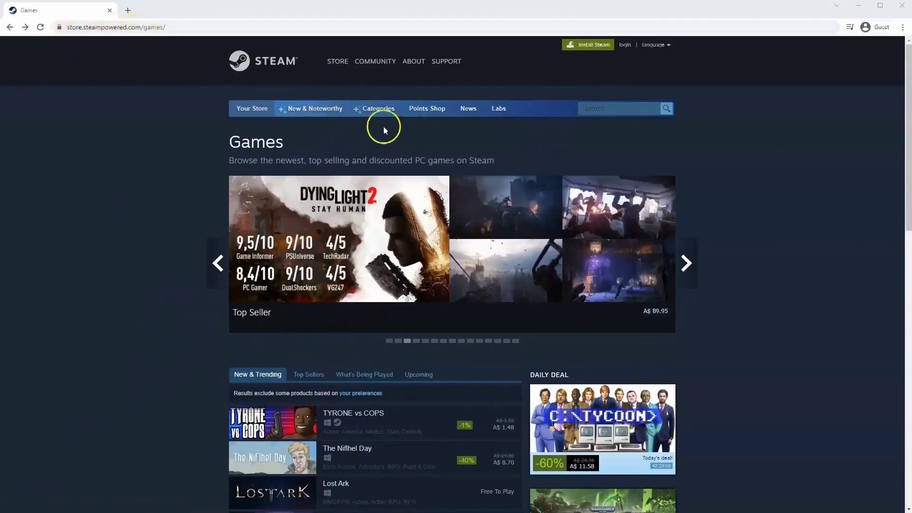
{"action": "mouse_move", "coordinate": [517, 102]}
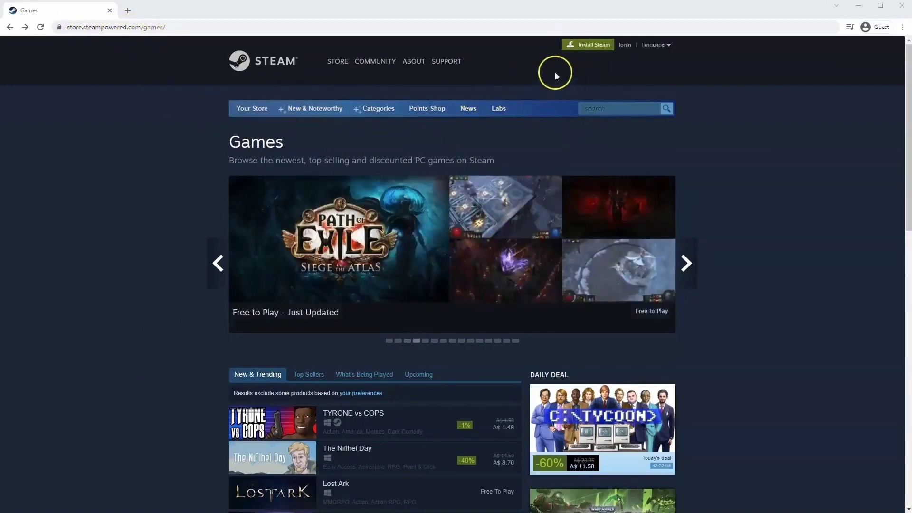
{"action": "mouse_move", "coordinate": [588, 44]}
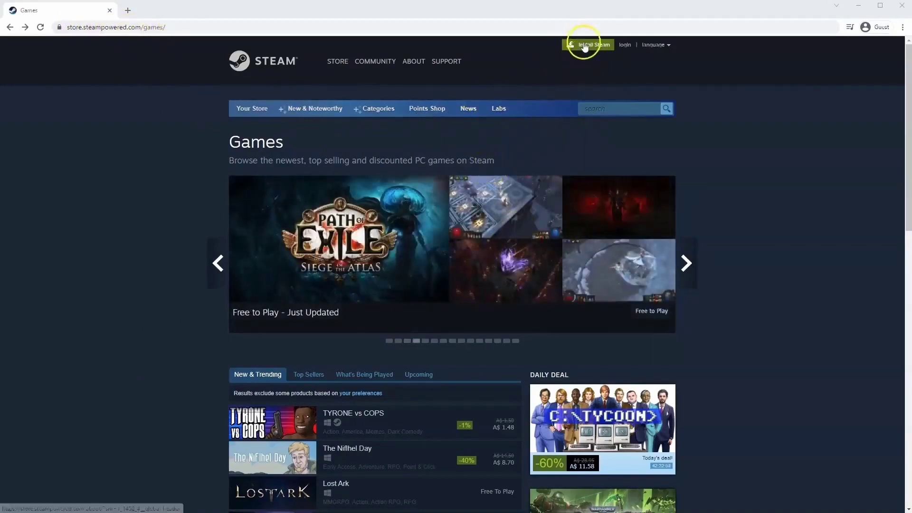
Go to Steam's About page offering the desktop app download
{"action": "left_click", "coordinate": [588, 45]}
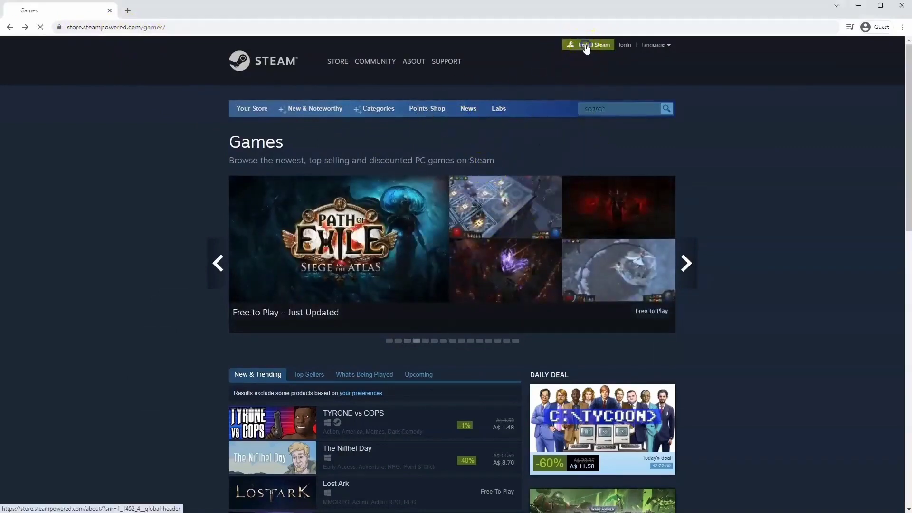
{"action": "left_click", "coordinate": [587, 45]}
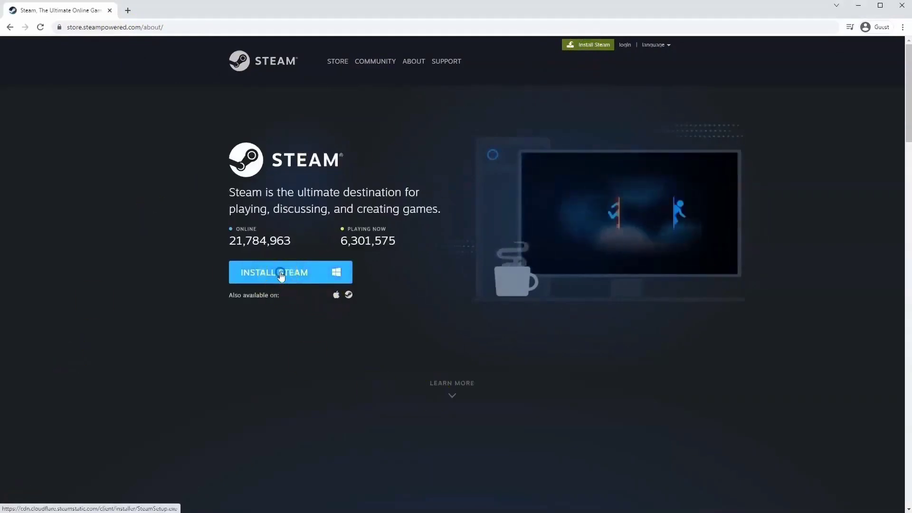
Download SteamSetup.exe and run it to start the Steam Setup wizard
{"action": "left_click", "coordinate": [274, 273]}
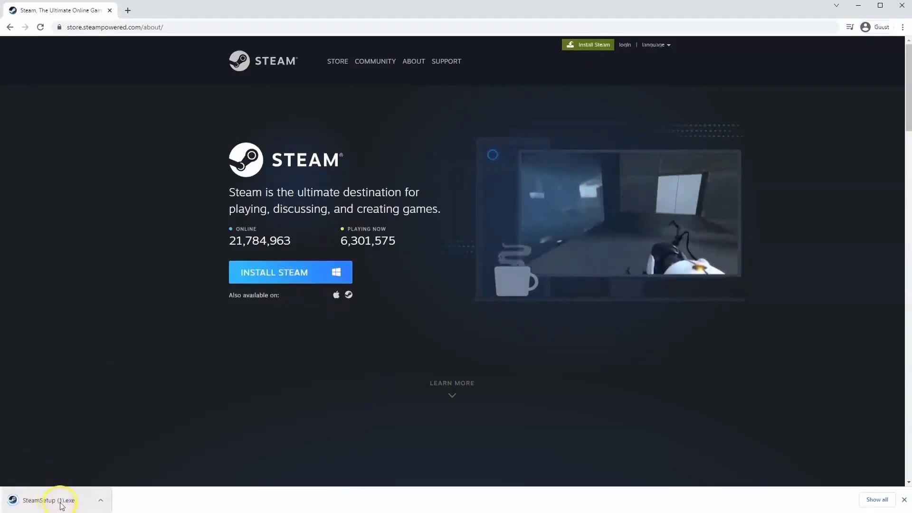
{"action": "left_click", "coordinate": [50, 501]}
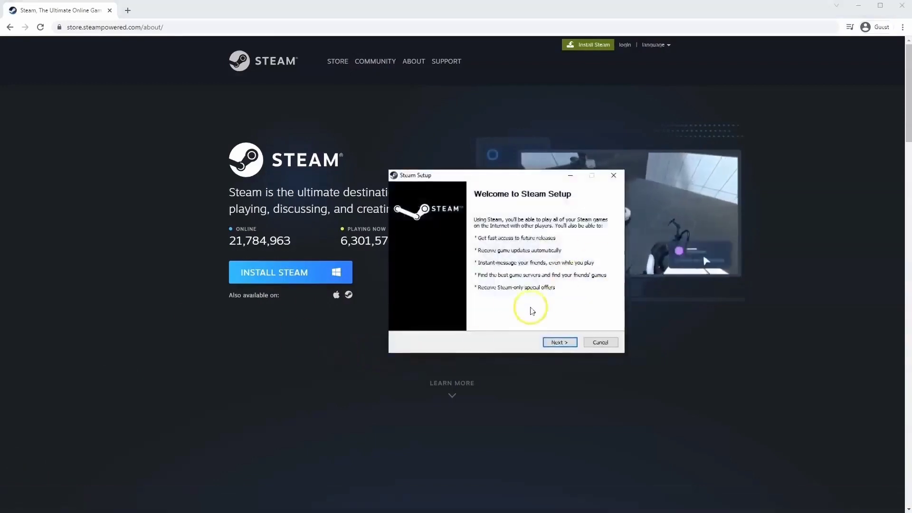
{"action": "mouse_move", "coordinate": [487, 195]}
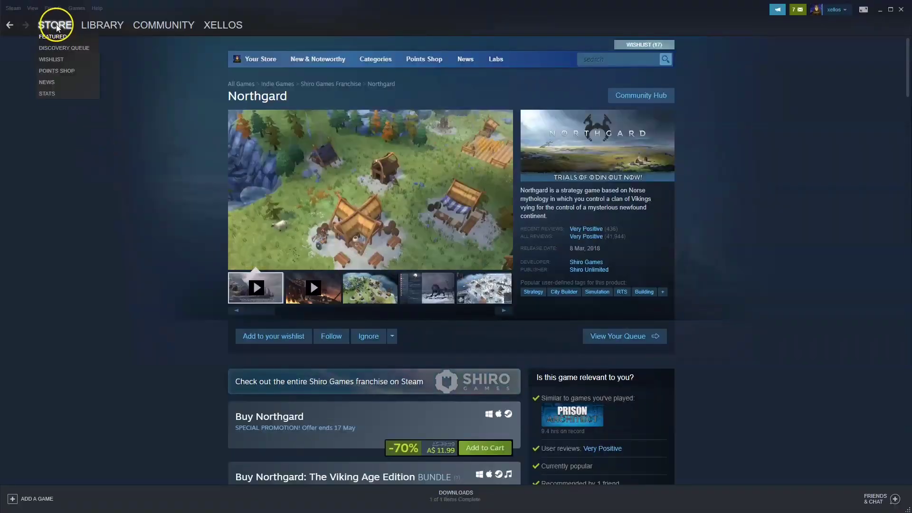
Search the store for 'Northgard' and open its game page from the suggestions
{"action": "left_click", "coordinate": [53, 37]}
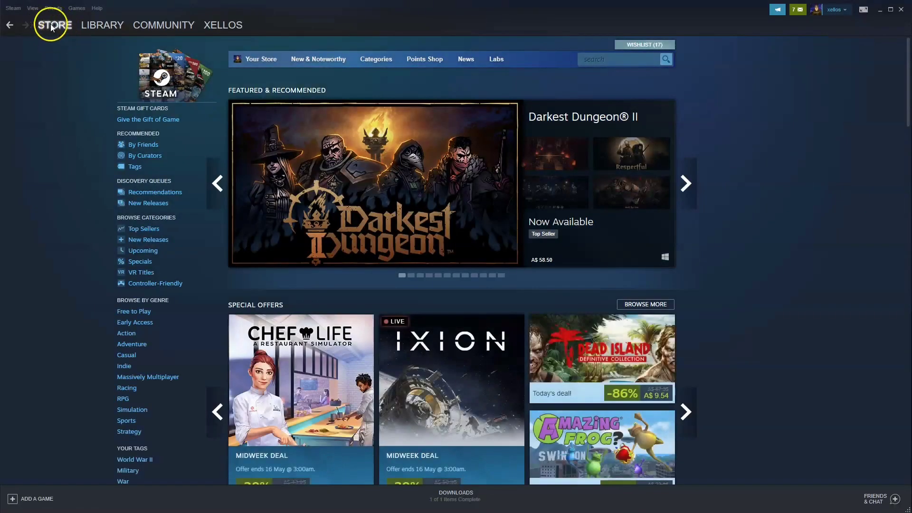
{"action": "left_click", "coordinate": [617, 59]}
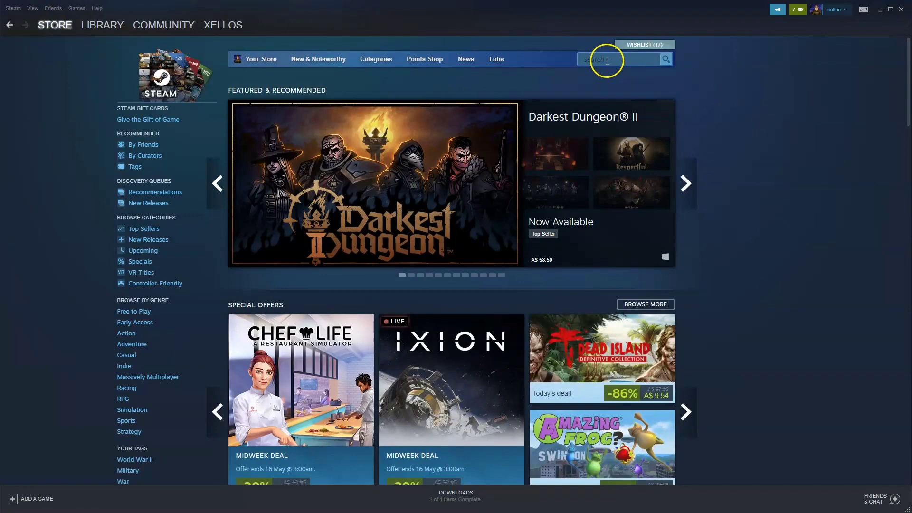
{"action": "mouse_move", "coordinate": [734, 82]}
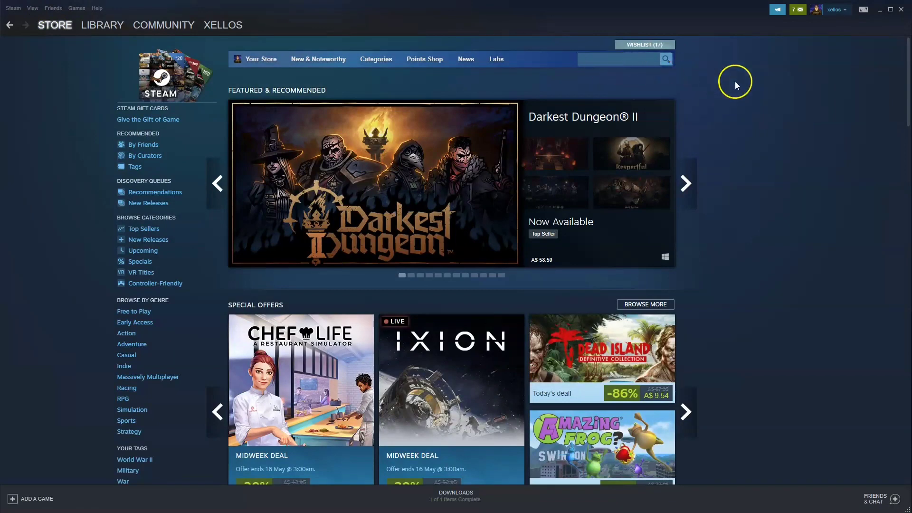
{"action": "type", "text": "Northgard"}
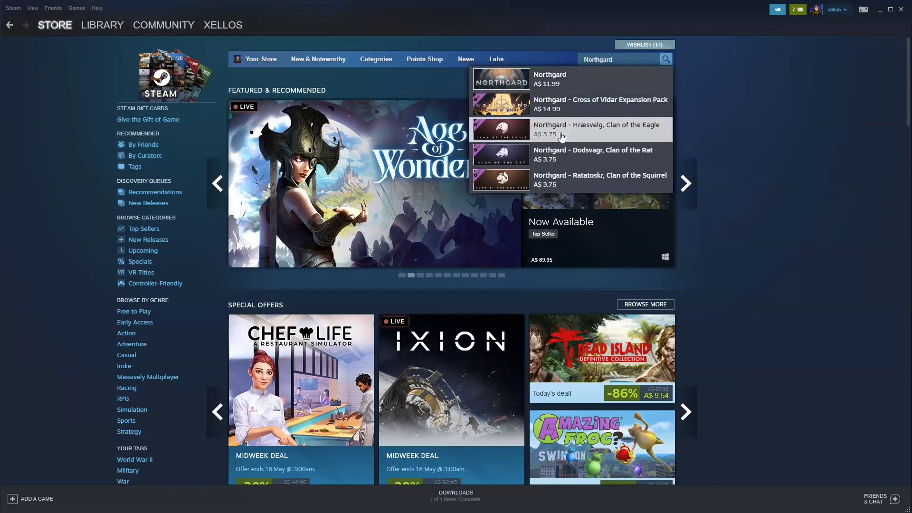
{"action": "left_click", "coordinate": [549, 74]}
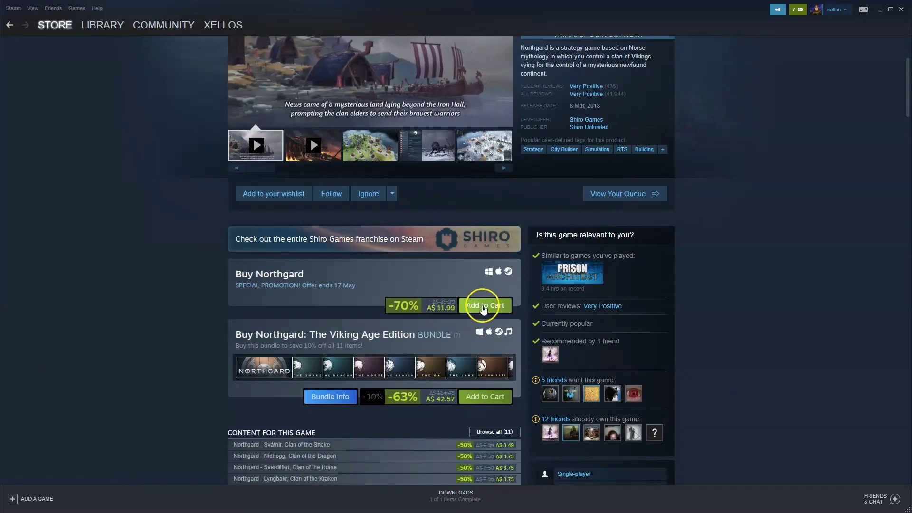
Add Northgard to the cart, remove it to empty the cart, then go to Library
{"action": "left_click", "coordinate": [484, 305]}
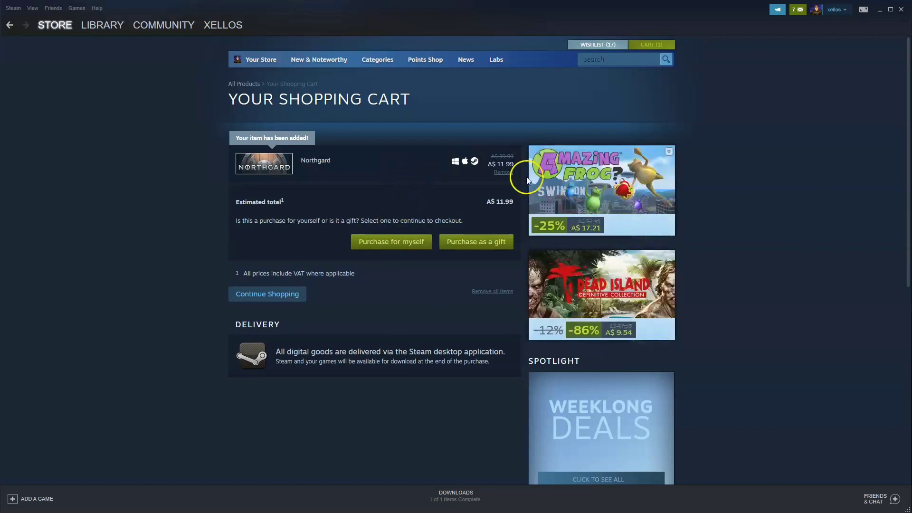
{"action": "mouse_move", "coordinate": [503, 175]}
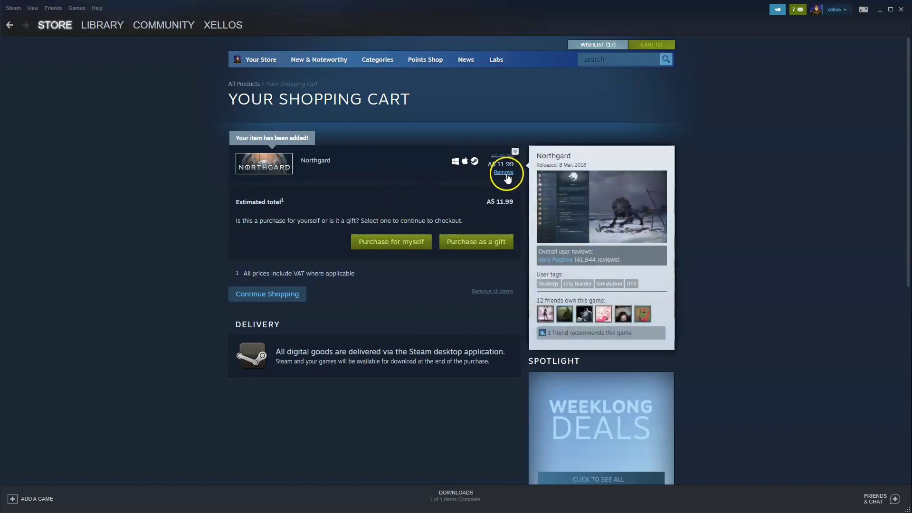
{"action": "left_click", "coordinate": [503, 172]}
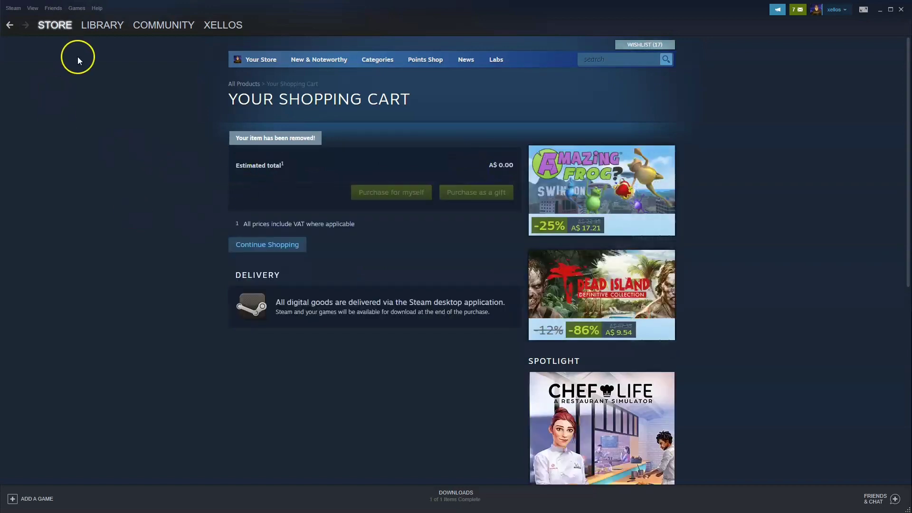
{"action": "left_click", "coordinate": [101, 24]}
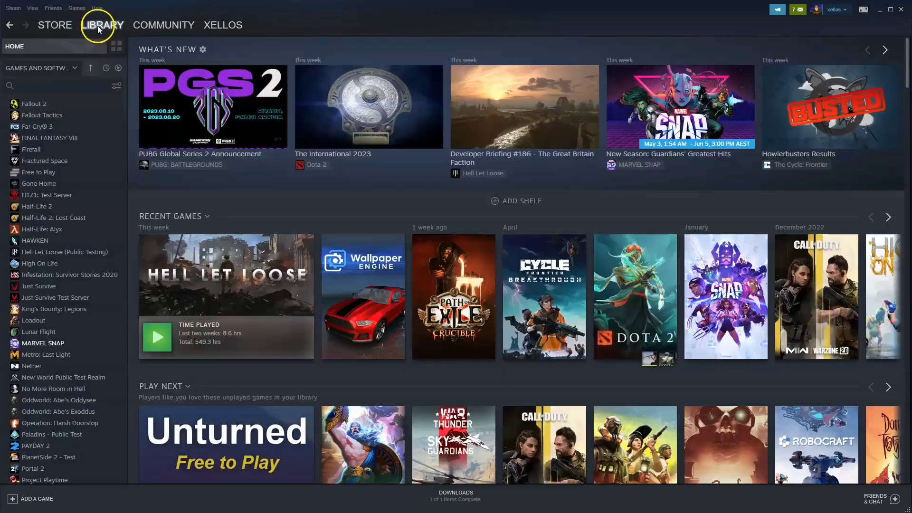
Search the game library for 'Northgard', finding no matching owned games
{"action": "scroll", "scroll_direction": "down", "scroll_amount": 3}
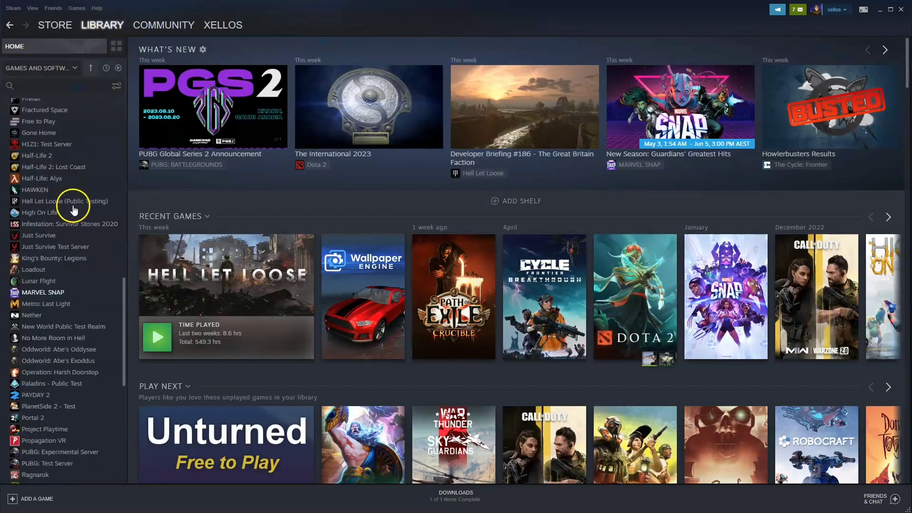
{"action": "scroll", "scroll_direction": "down", "scroll_amount": 3}
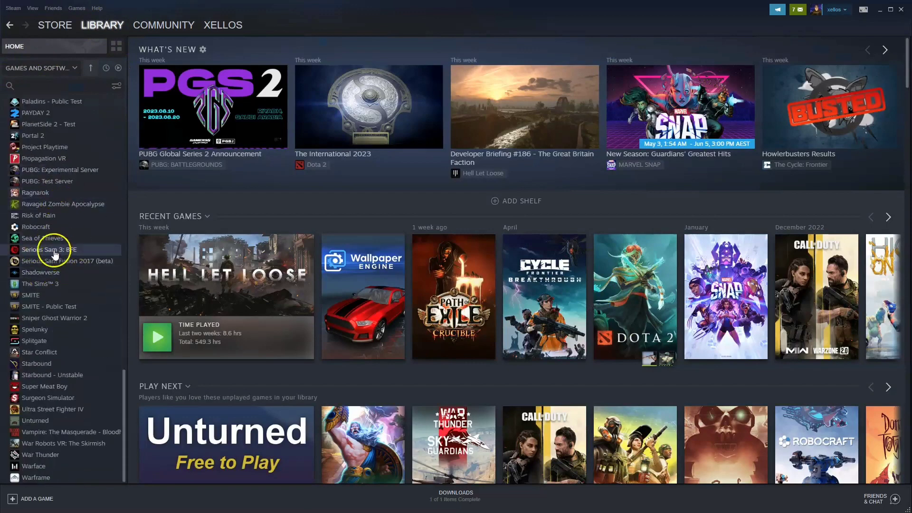
{"action": "left_click", "coordinate": [52, 85]}
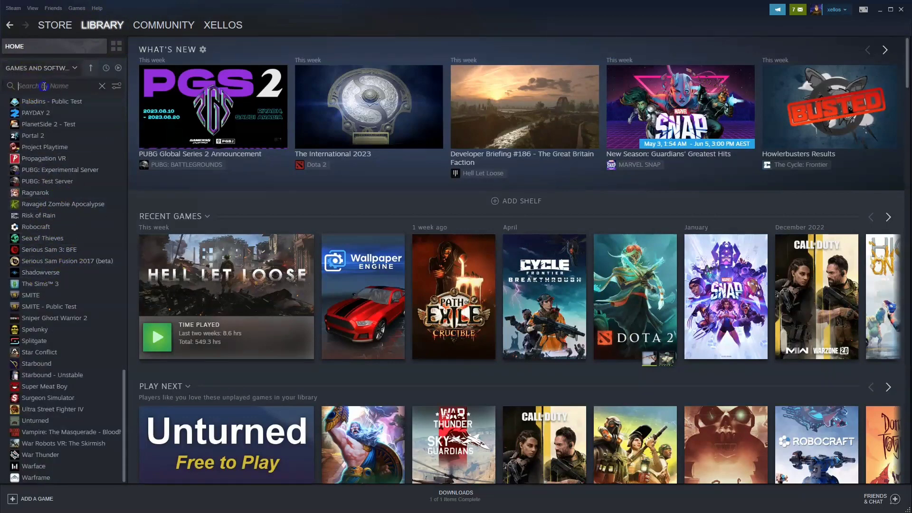
{"action": "type", "text": "Northgard"}
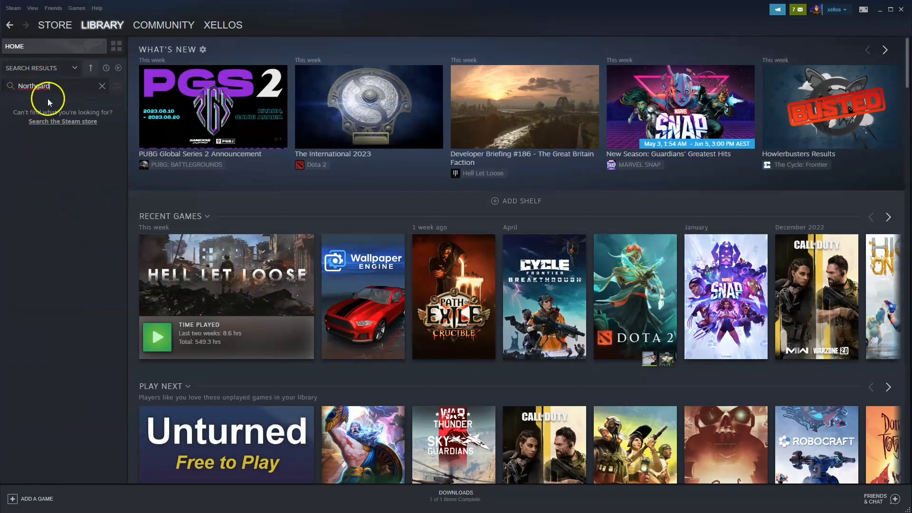
{"action": "mouse_move", "coordinate": [67, 284]}
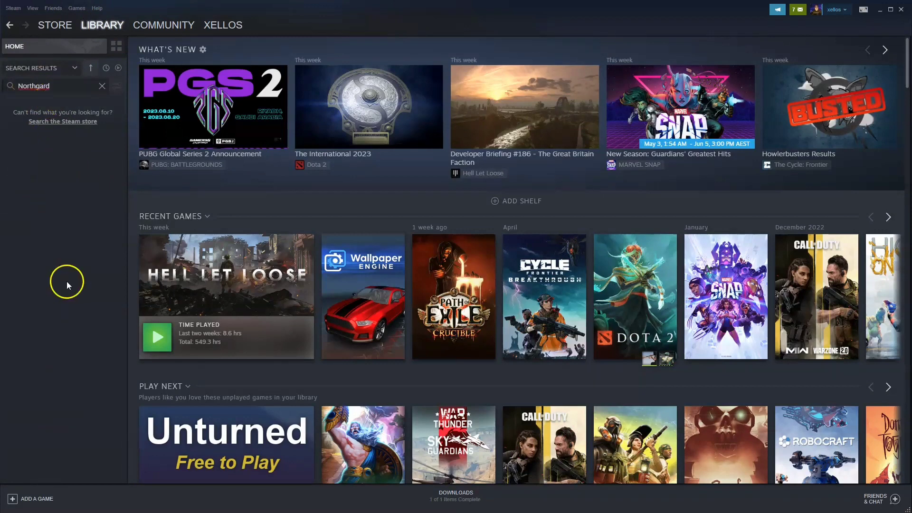
{"action": "mouse_move", "coordinate": [50, 194]}
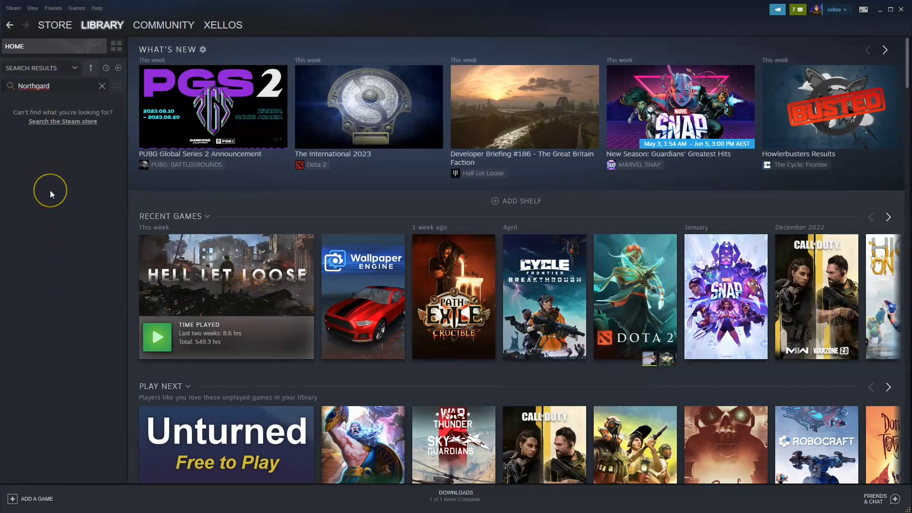